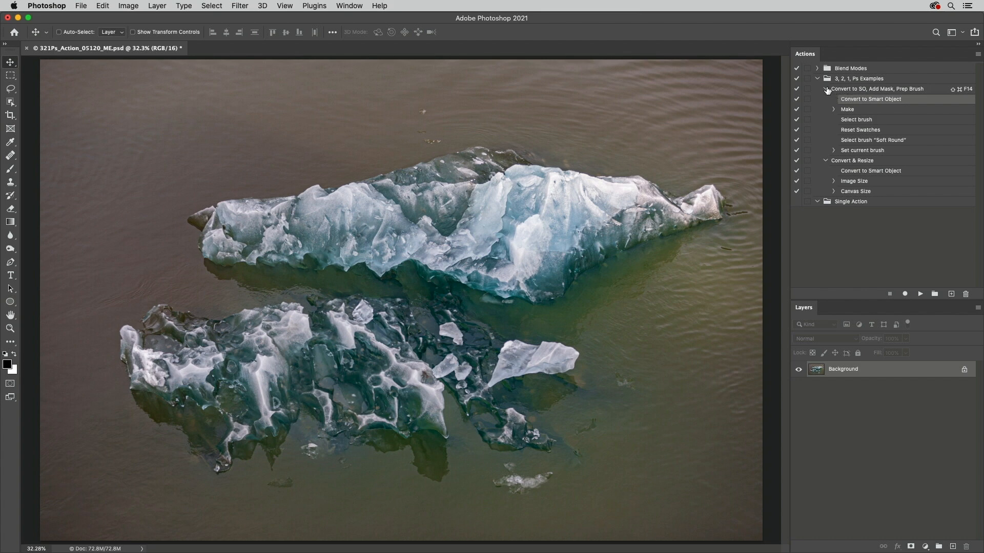
- Collapse the Convert to SO, Add Mask, Prep Brush action, then re-expand it showing every step's settings
click(827, 89)
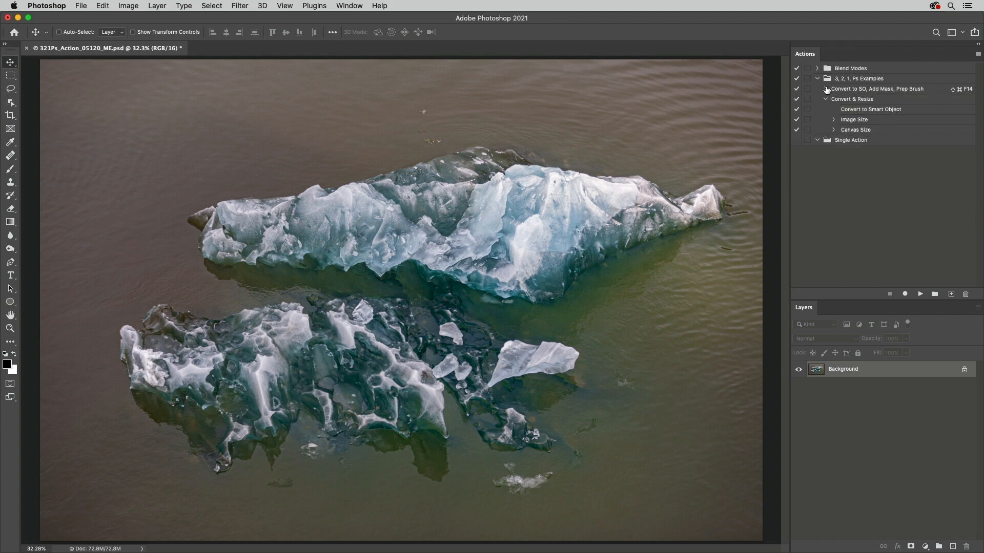
click(826, 89)
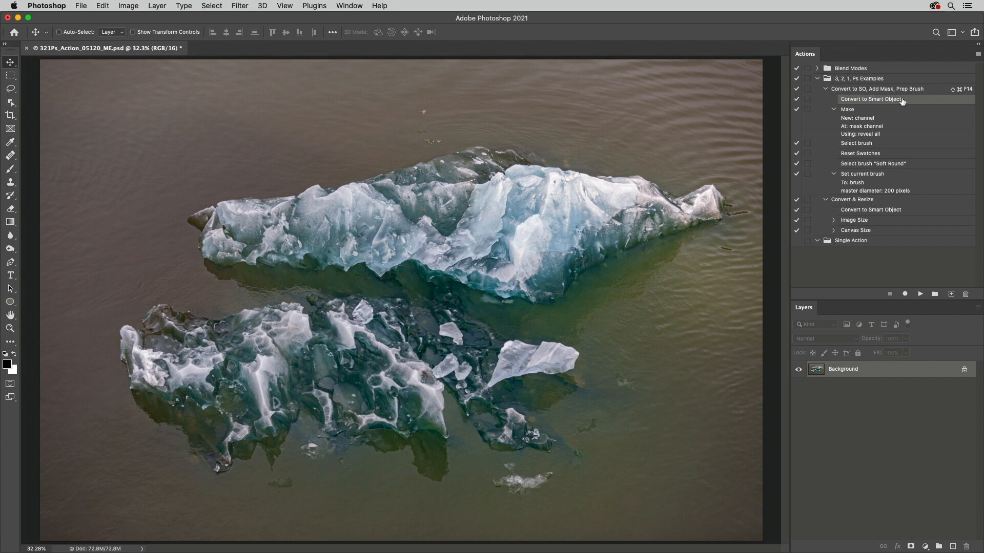
mouse_move(941, 90)
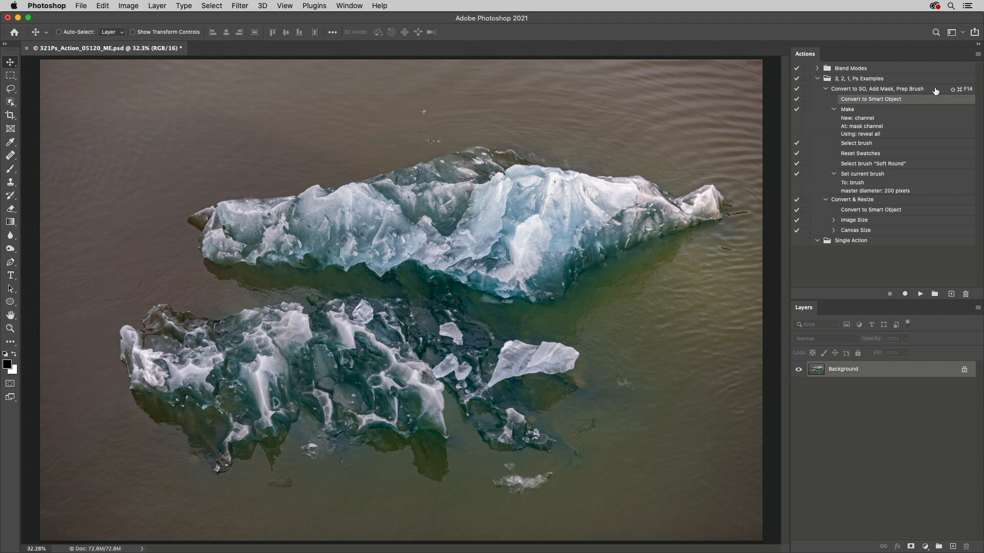
- In Action Options, set the action colour to Yellow and confirm the edited shortcut
double_click(876, 89)
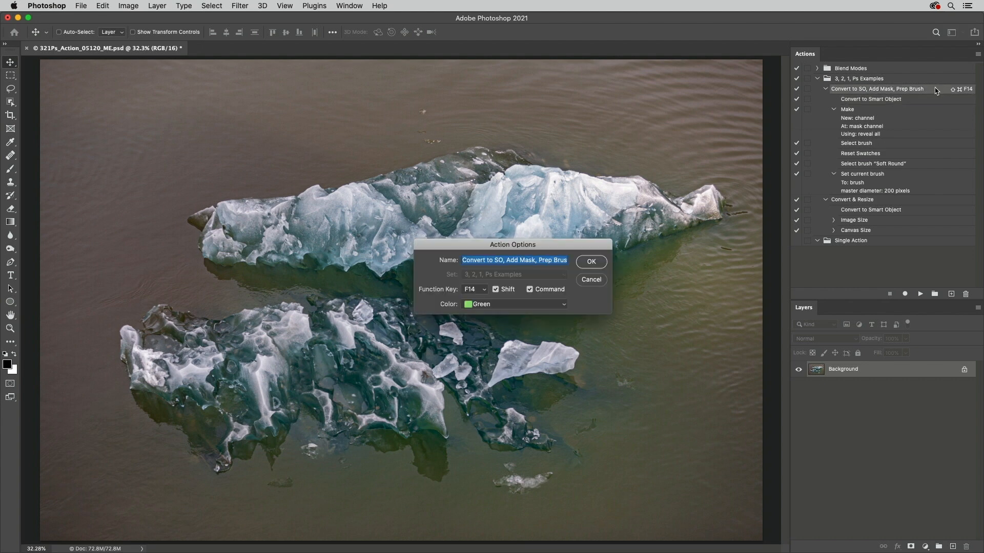
click(513, 304)
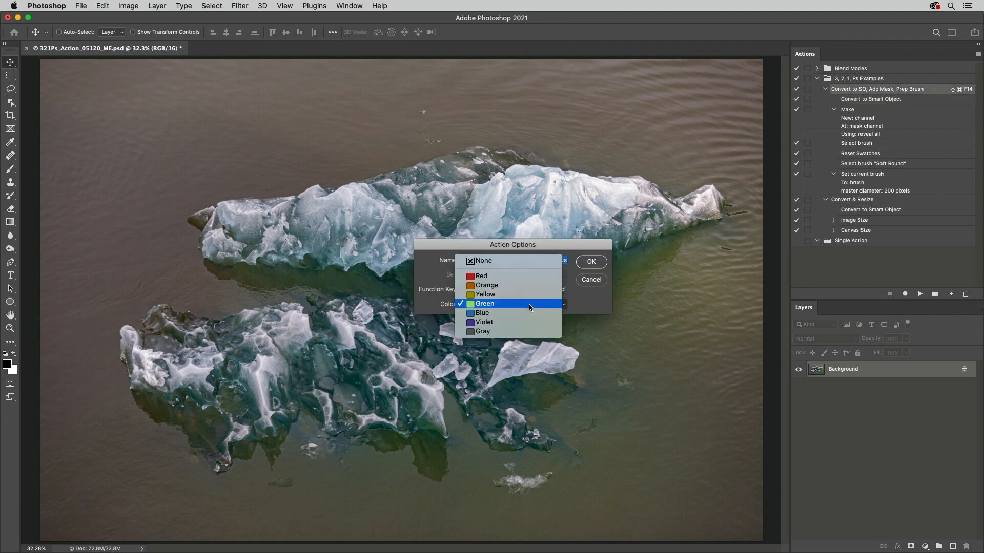
click(484, 295)
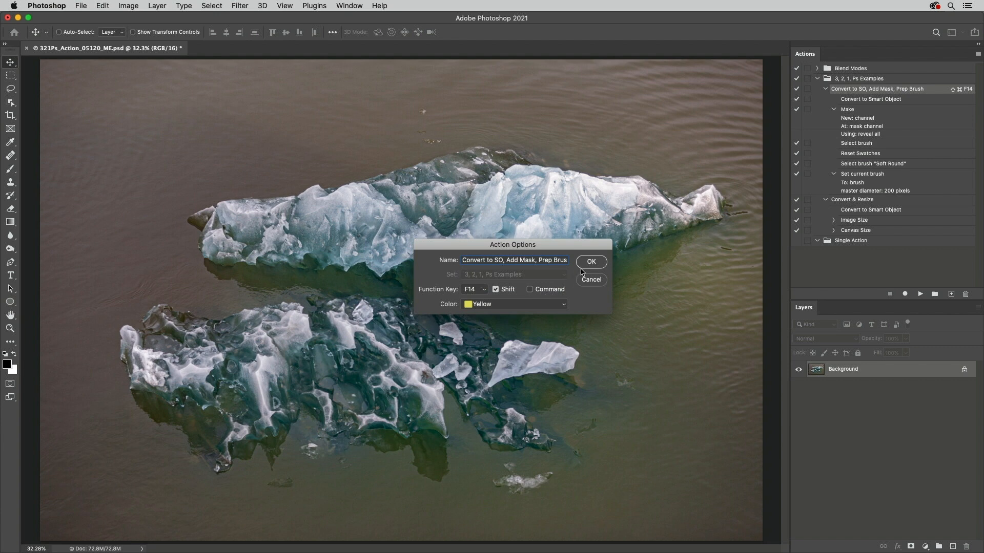
click(591, 261)
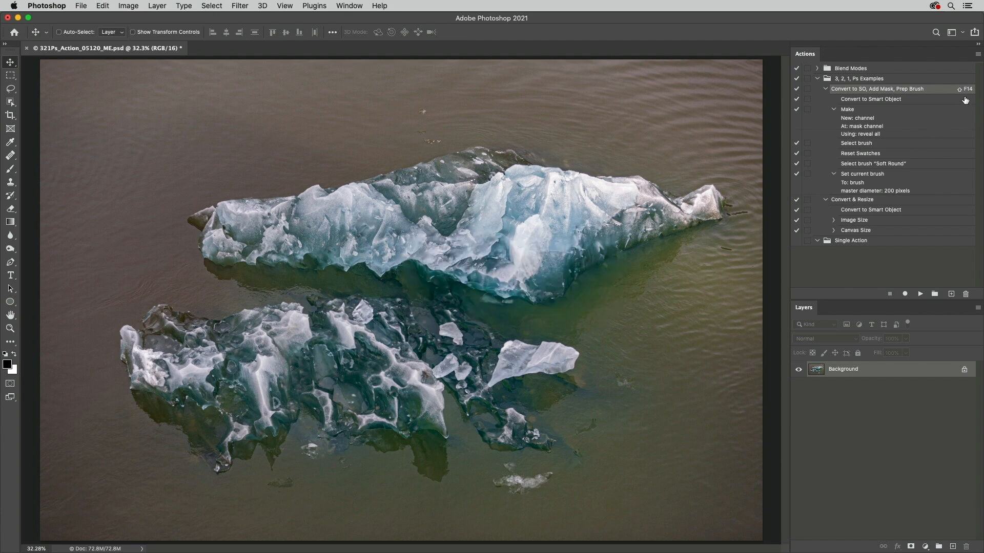
mouse_move(973, 72)
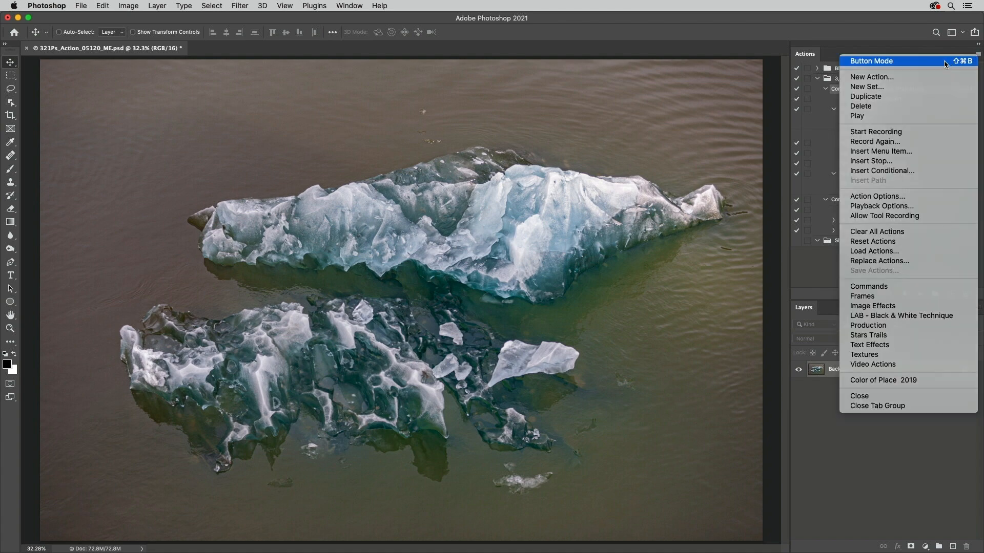
click(871, 61)
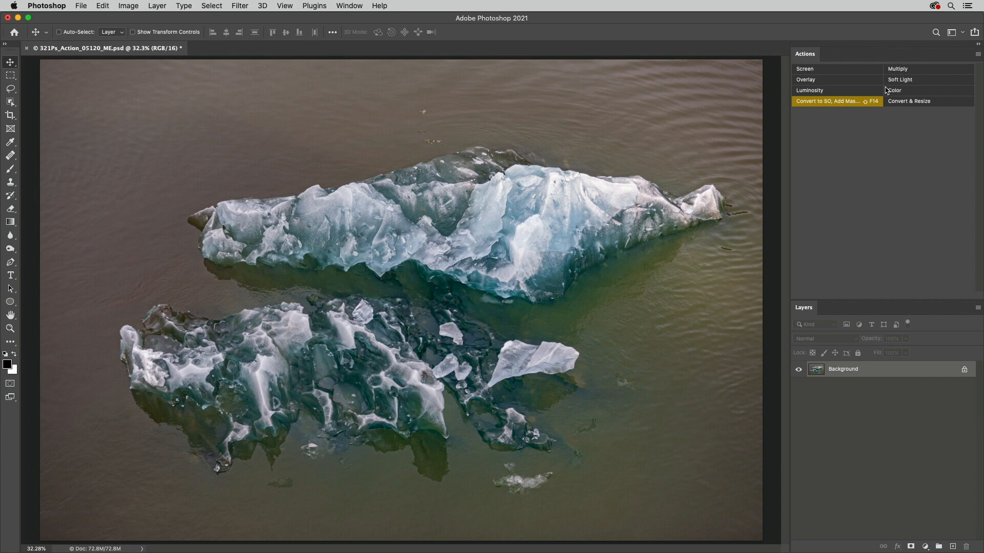
mouse_move(927, 70)
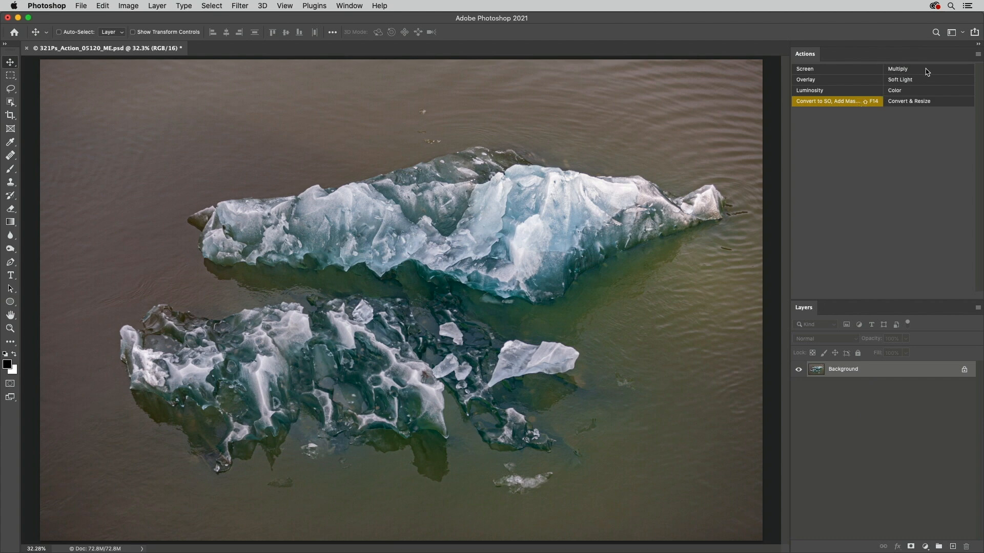
click(977, 53)
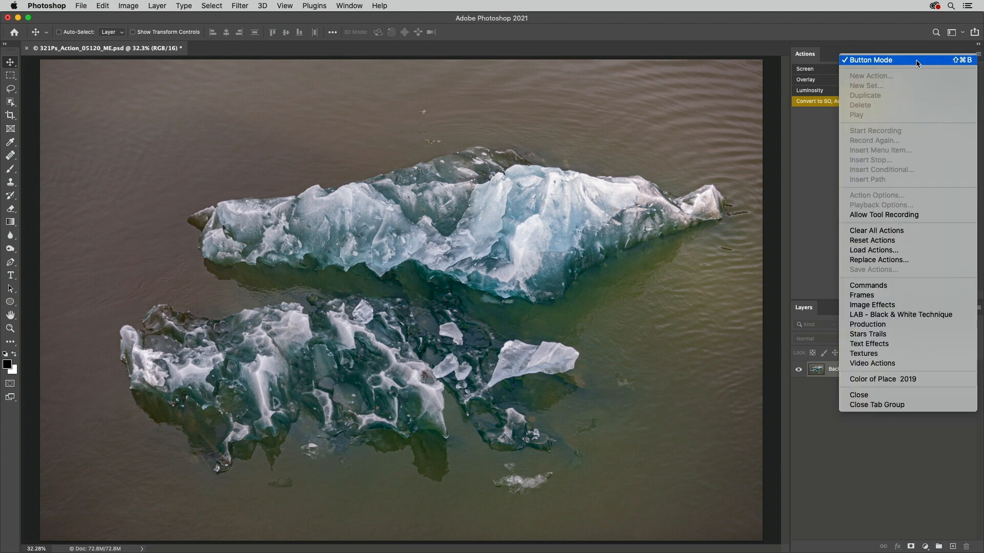
click(871, 60)
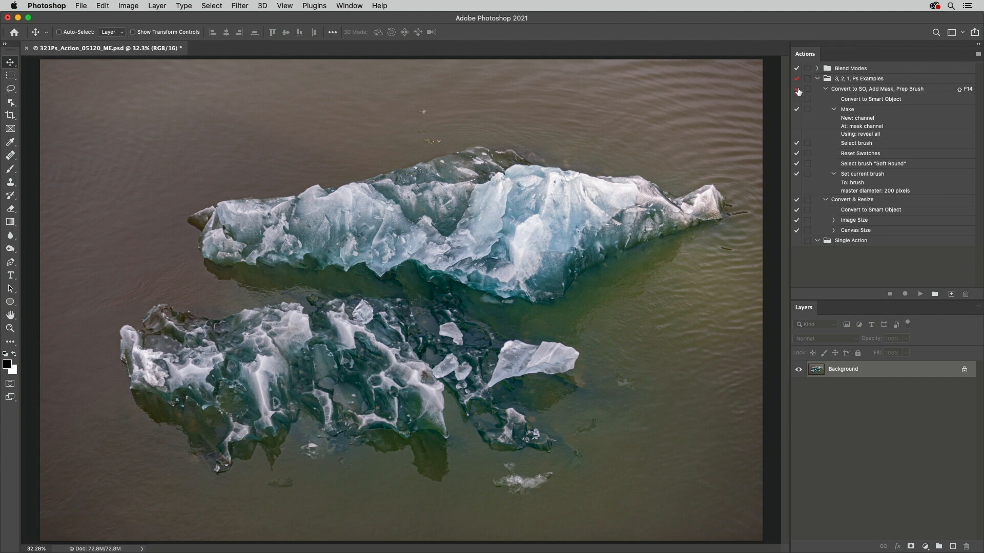
- Re-enable the action's disabled step checkmark in the Actions panel
click(796, 88)
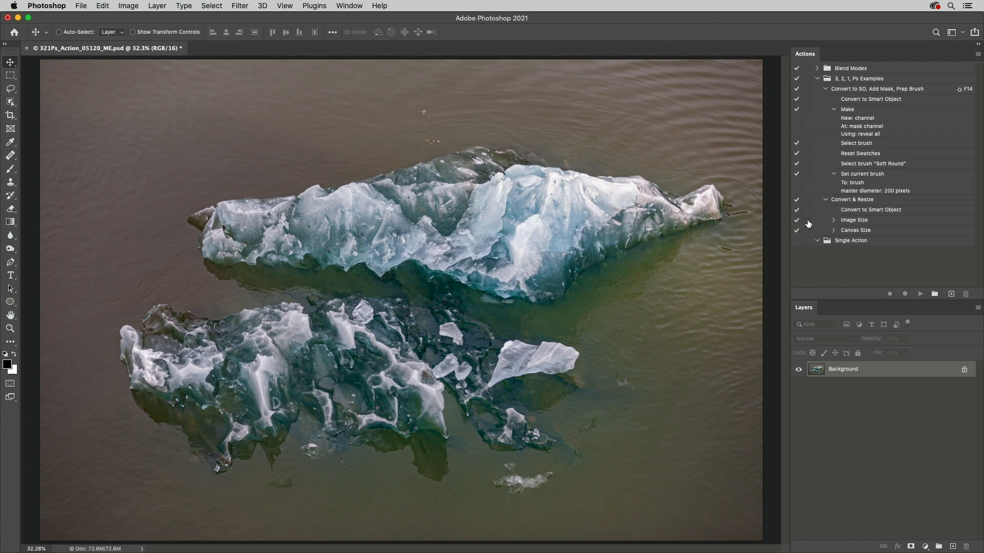
mouse_move(845, 217)
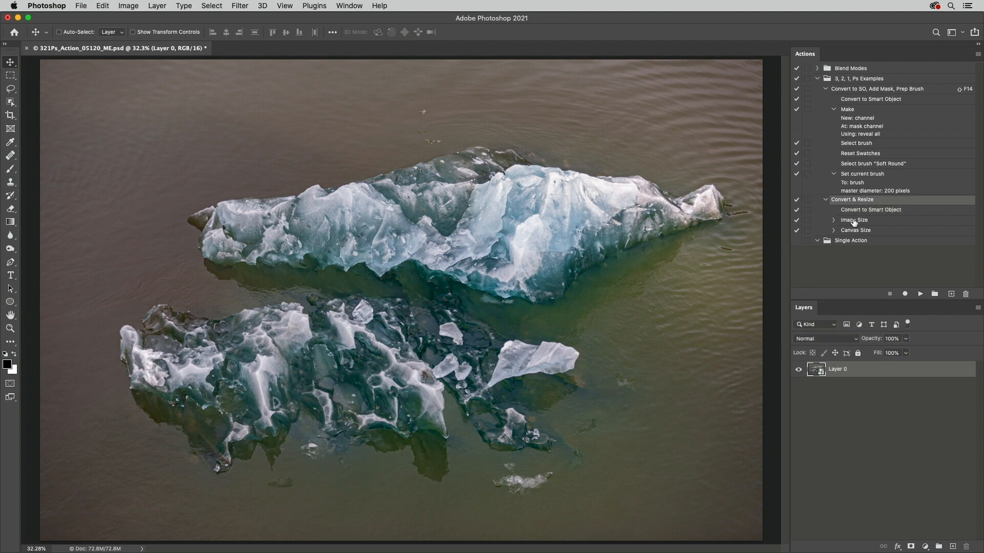
- Re-record the Image Size step with a width of 10 inches
click(854, 219)
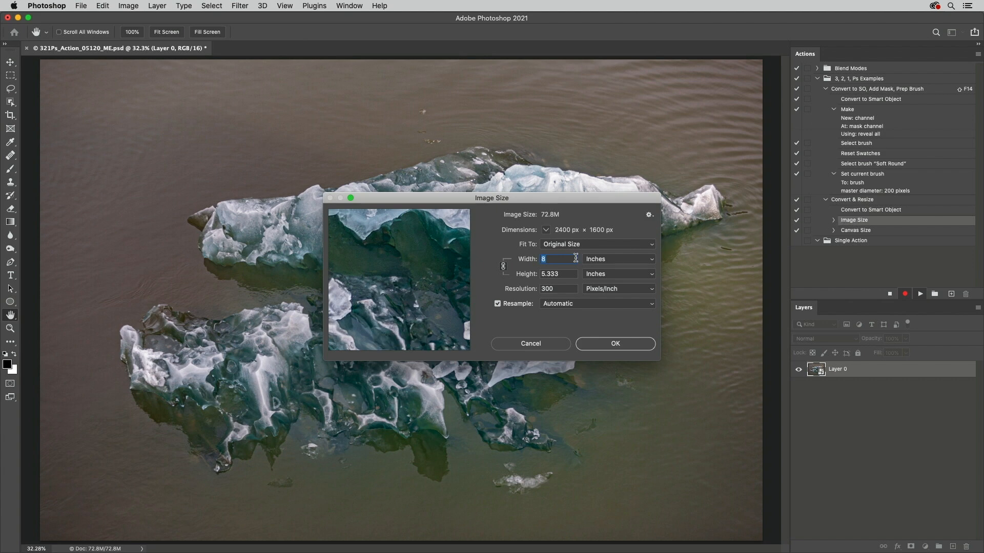
text(10)
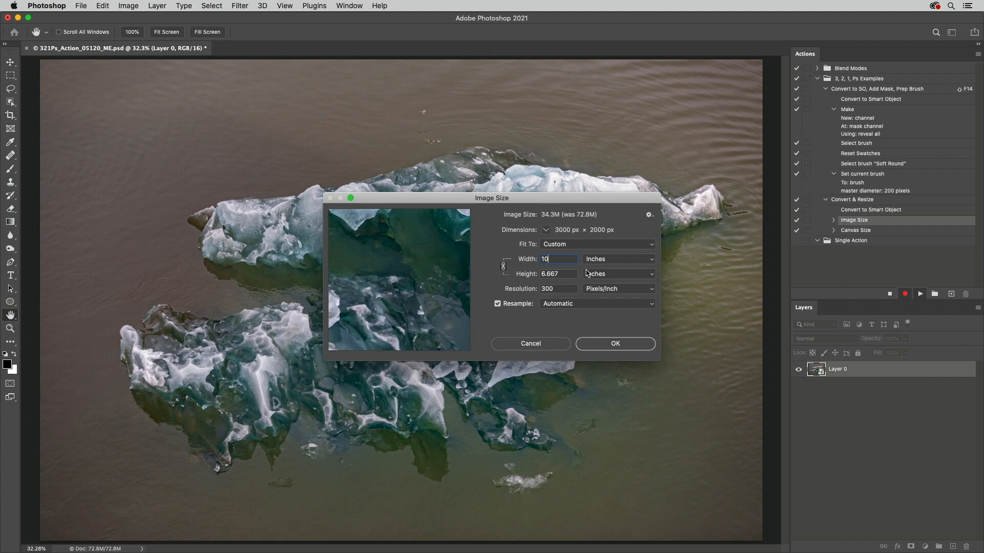
click(615, 344)
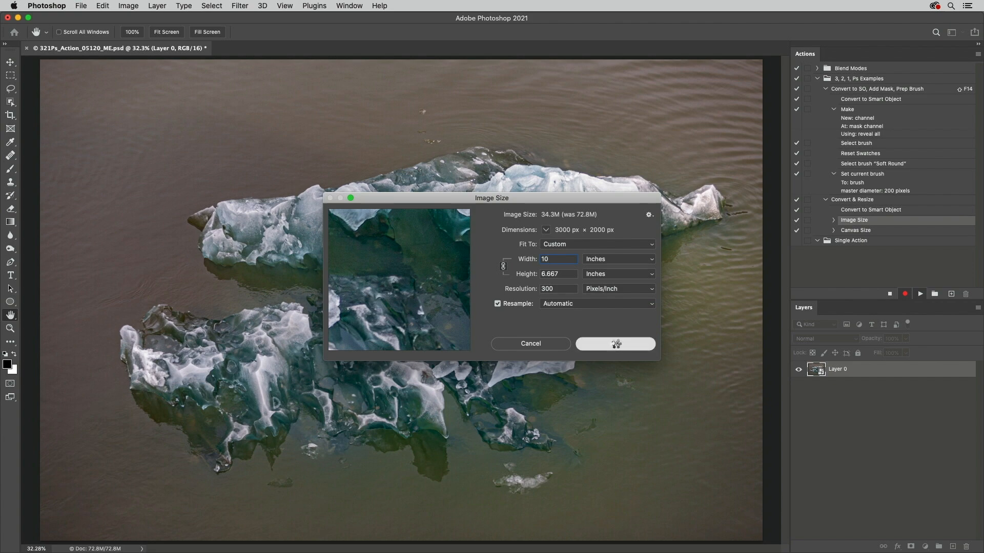
click(615, 344)
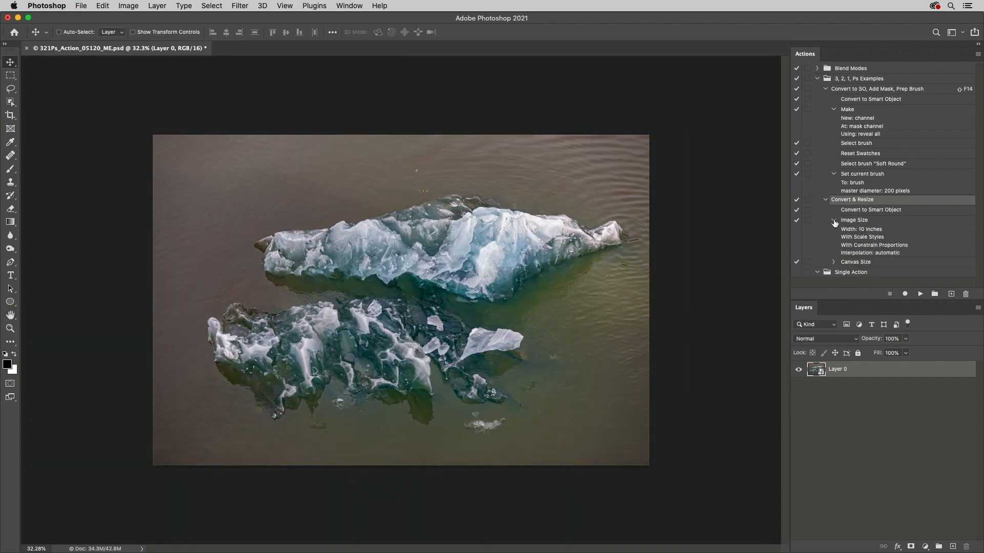
mouse_move(868, 248)
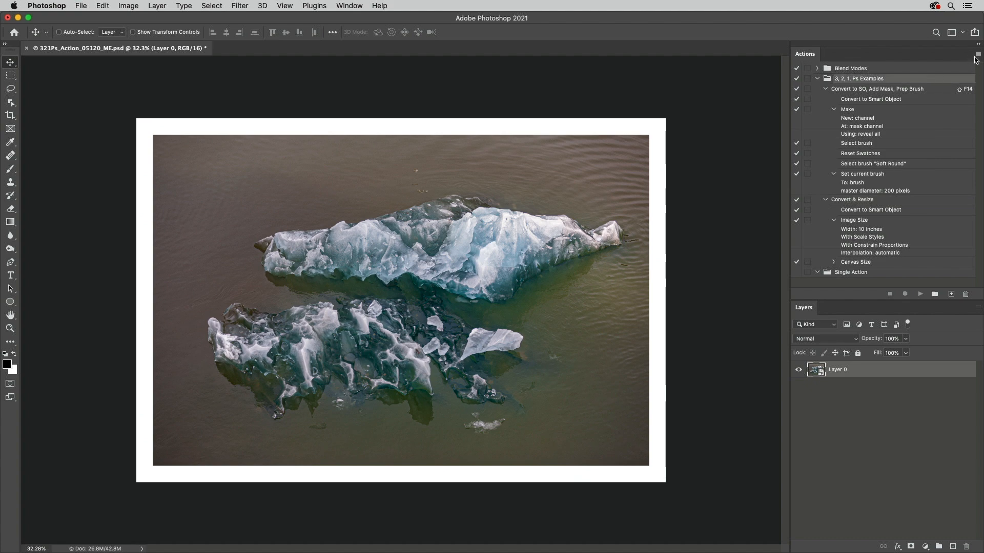
- Save the 3, 2, 1, Ps Examples action set to a file in the Actions folder
click(975, 54)
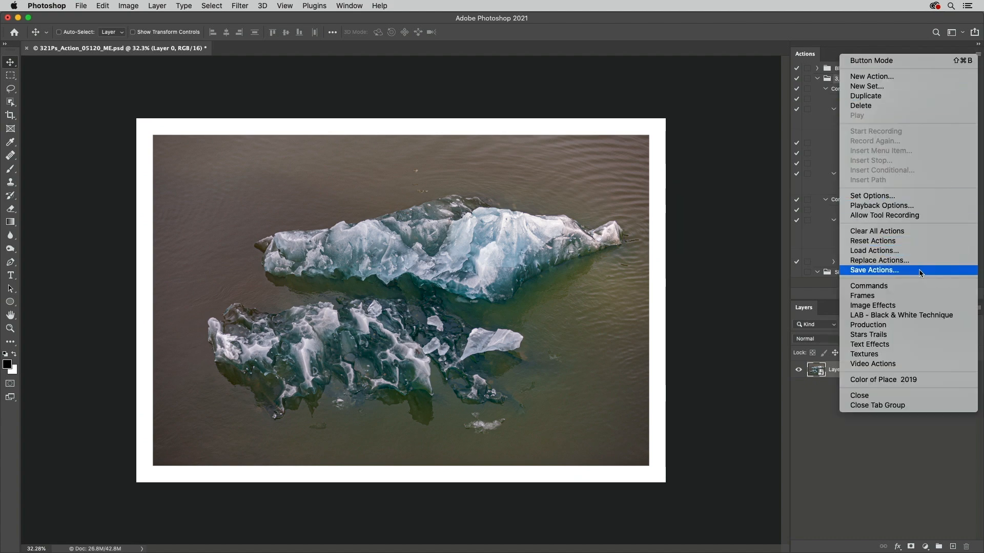
click(873, 270)
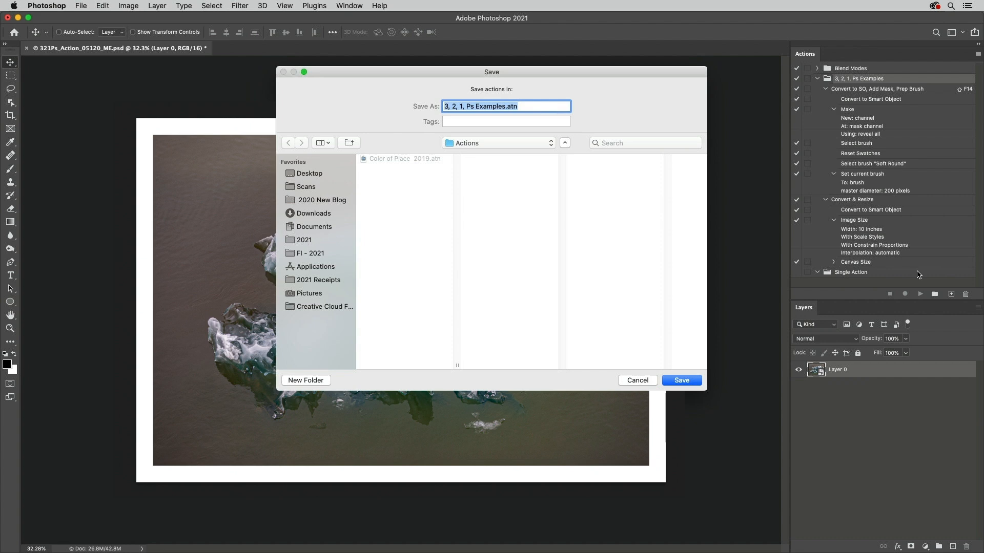
click(682, 380)
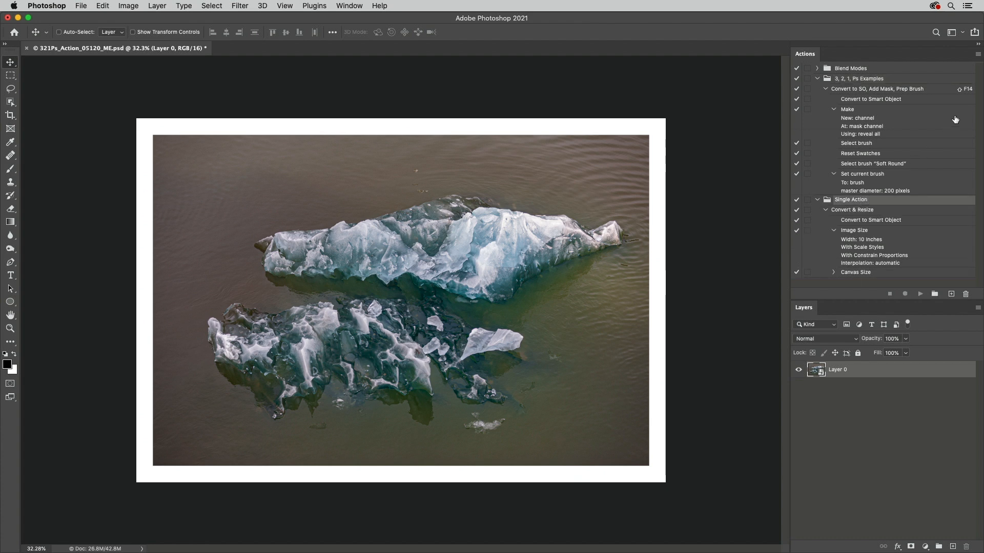
- Save the actions as a text listing named Actions.txt
click(977, 53)
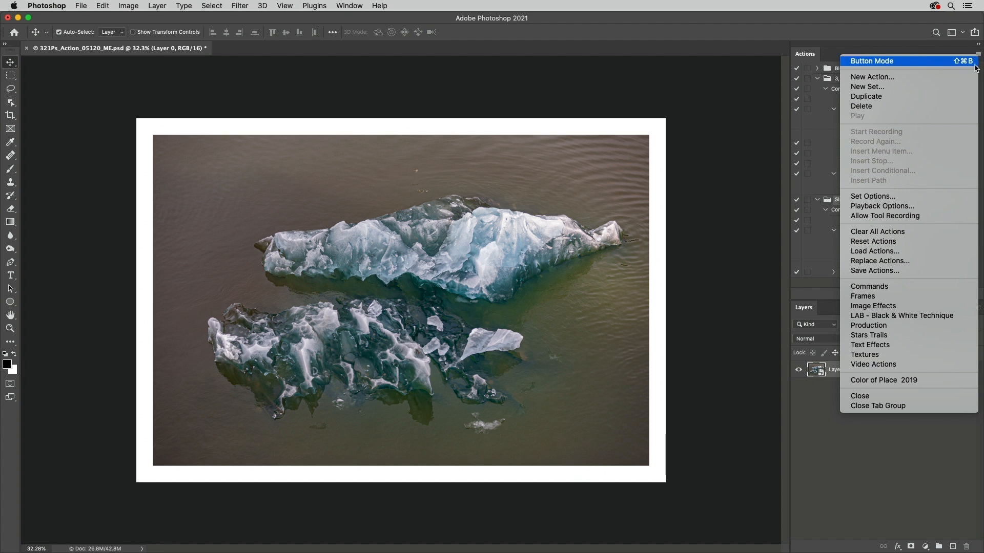
click(875, 271)
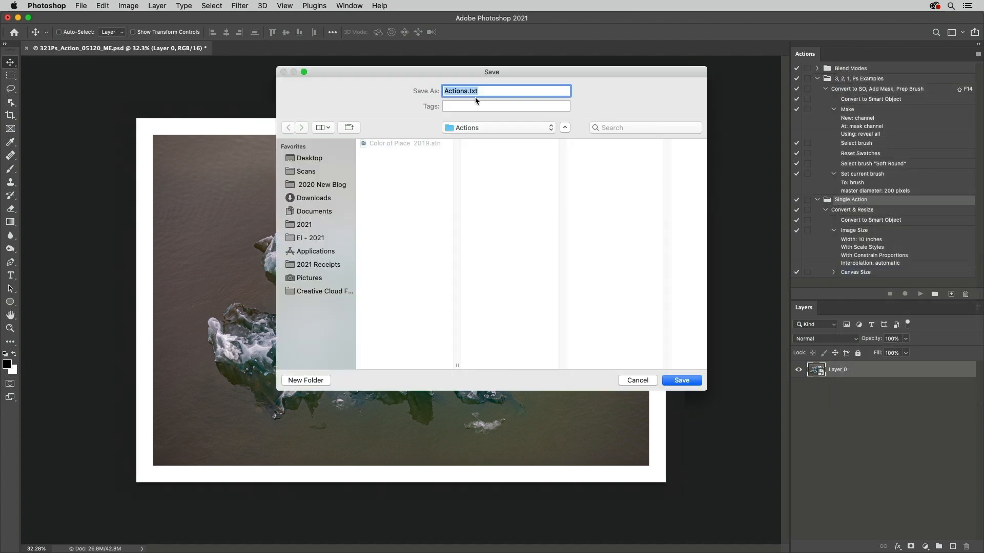
click(637, 380)
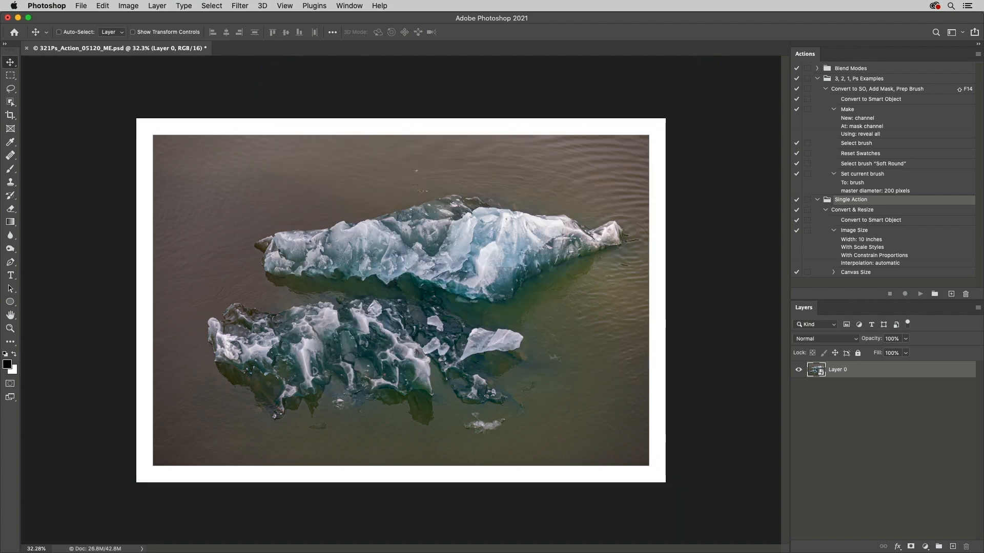
click(976, 54)
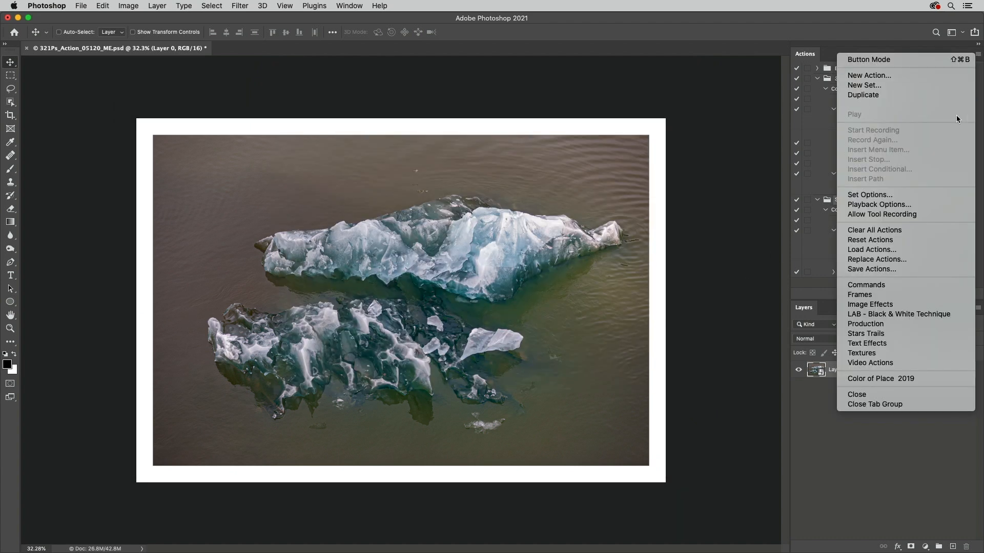